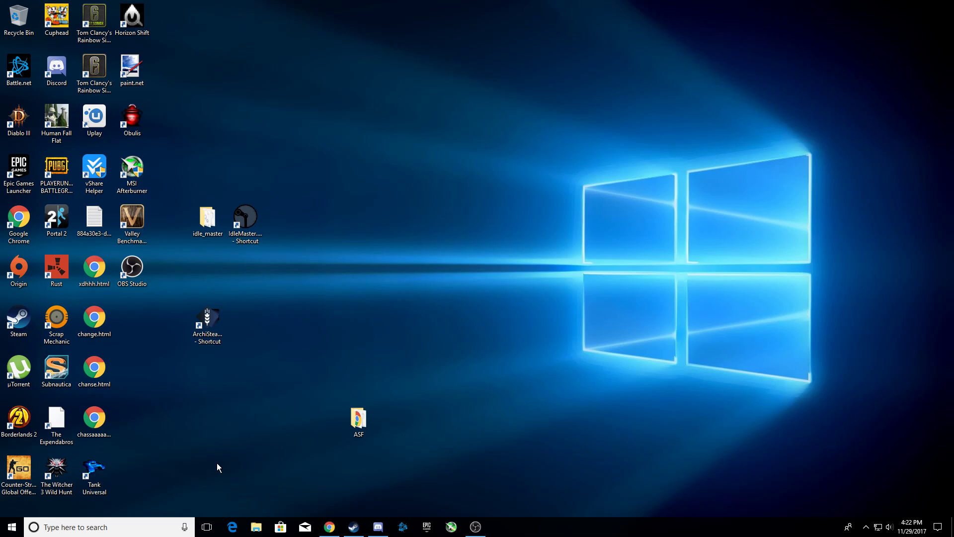
pyautogui.moveTo(180, 463)
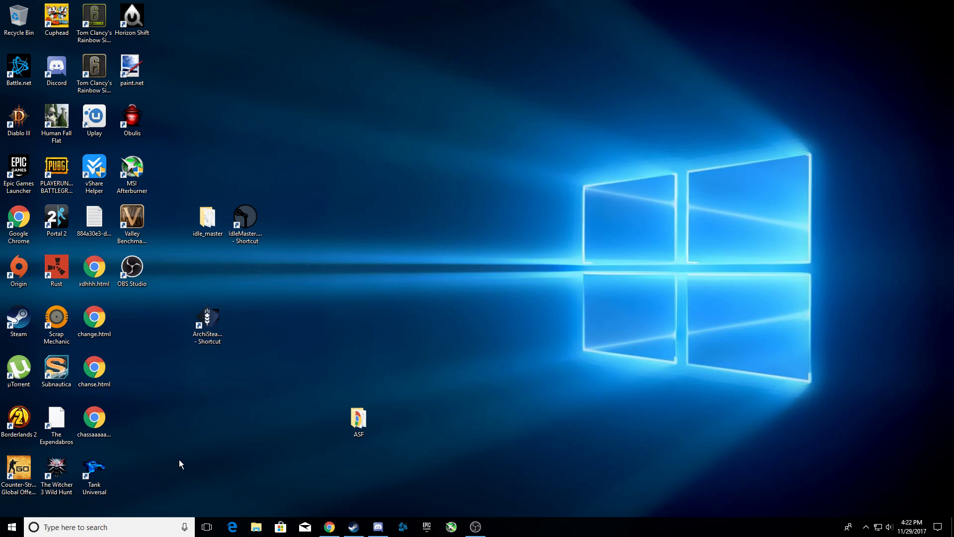
pyautogui.moveTo(236, 454)
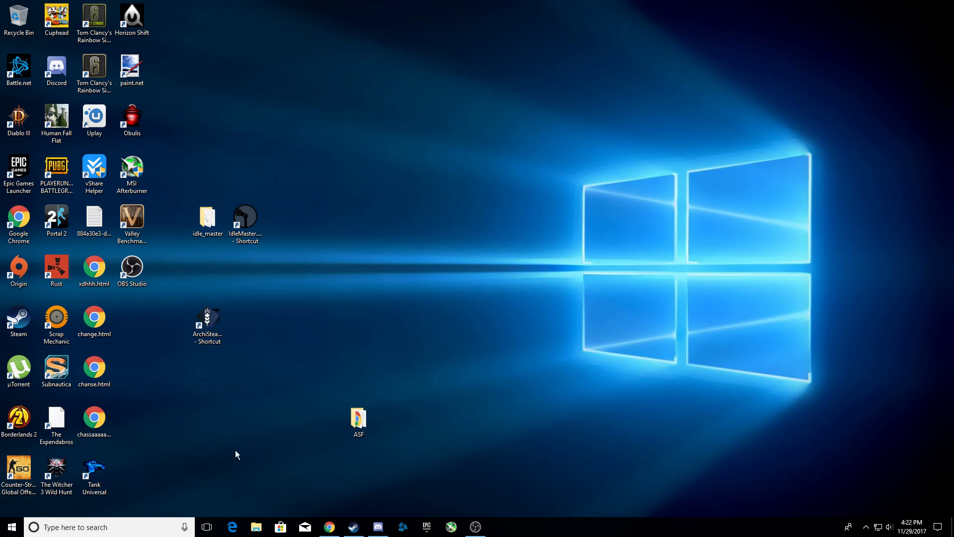
pyautogui.moveTo(190, 466)
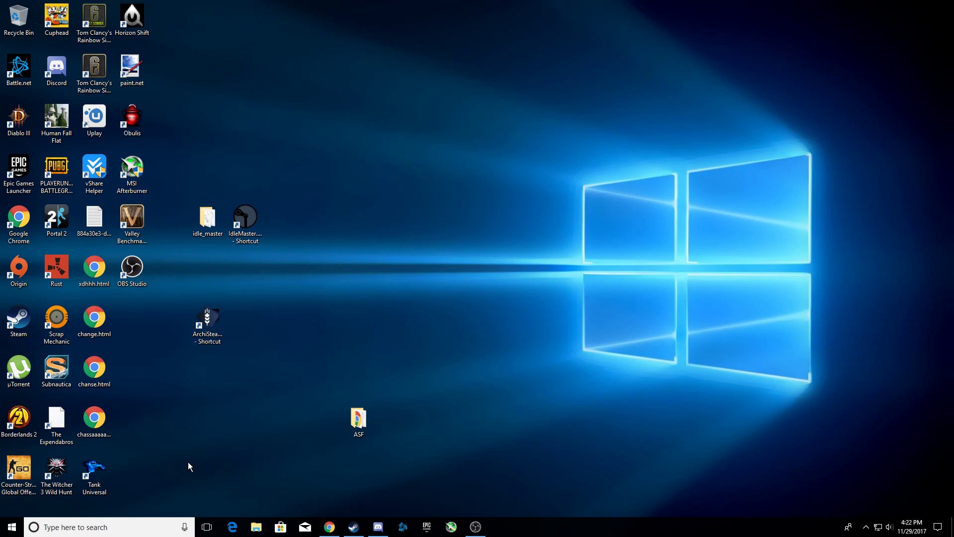
pyautogui.moveTo(150, 489)
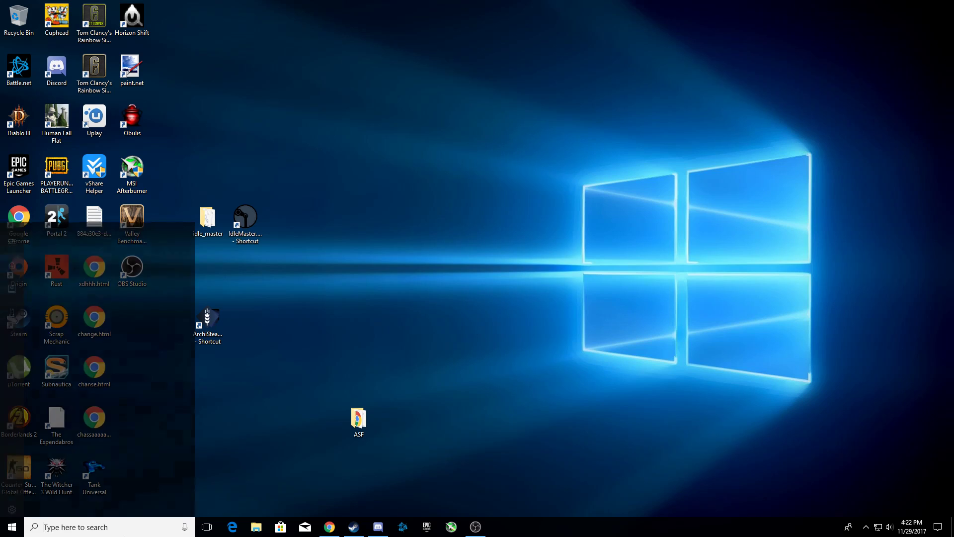
# Step: Search 'mouse', reach the Settings Mouse page, and open the classic Mouse Properties dialog
pyautogui.write('mouse')
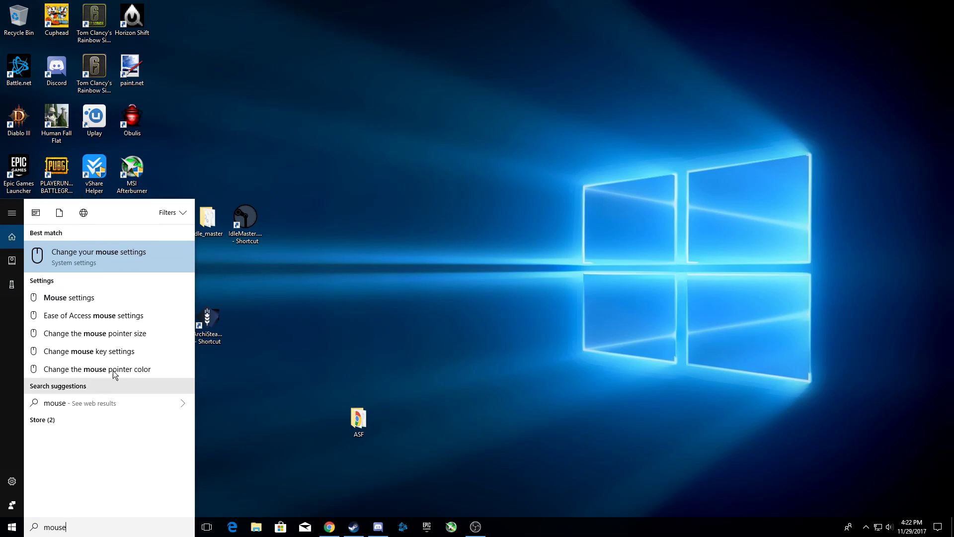
pyautogui.click(97, 255)
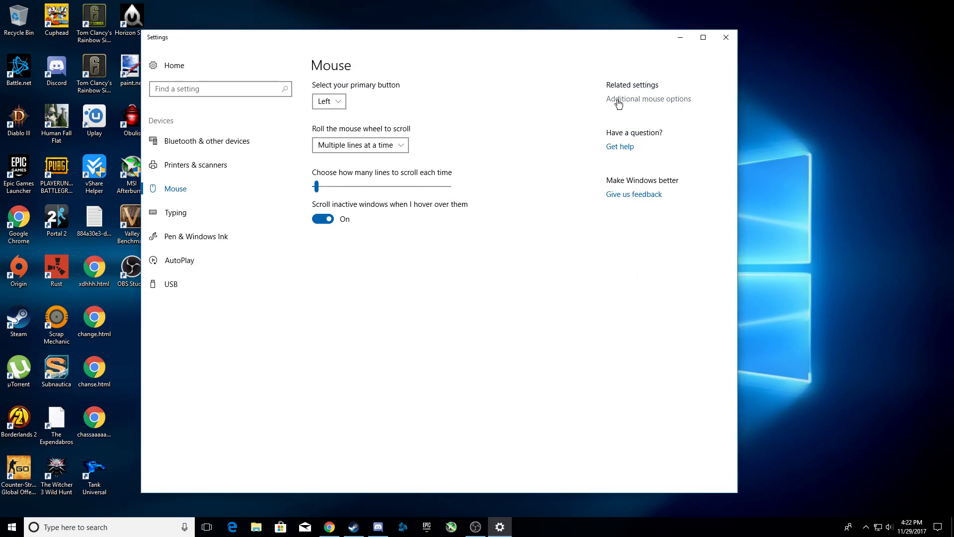
pyautogui.click(648, 98)
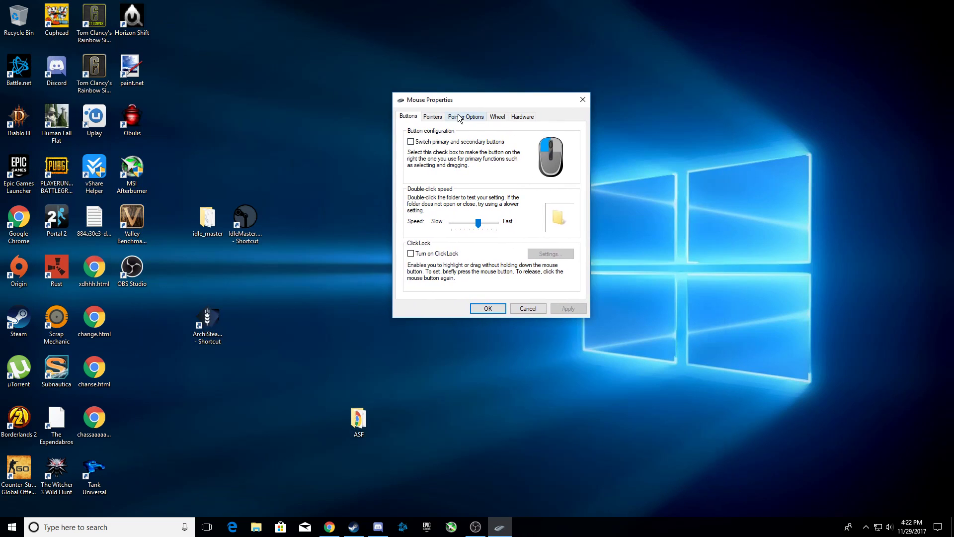
# Step: Turn off 'Hide pointer while typing' on the Pointer Options tab and save with OK
pyautogui.click(466, 116)
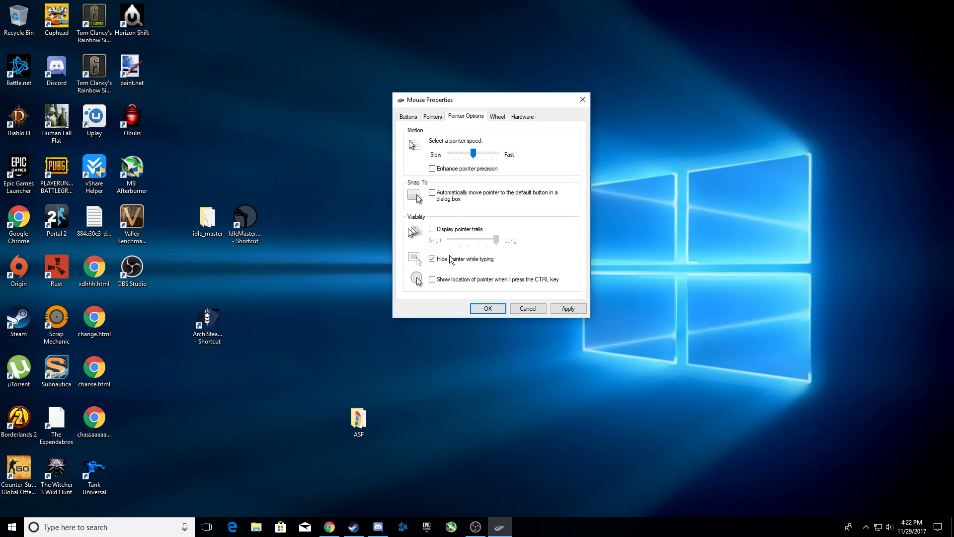
pyautogui.click(432, 258)
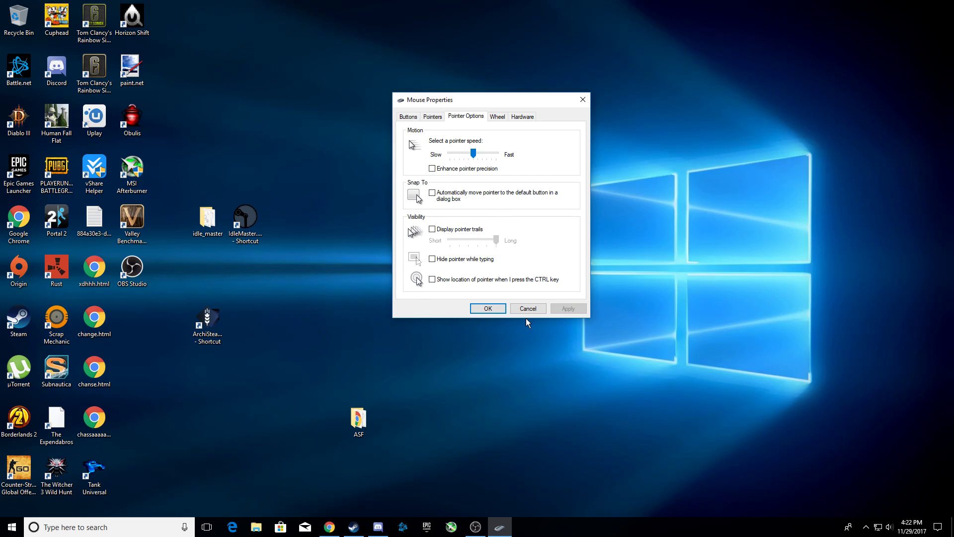
pyautogui.click(487, 309)
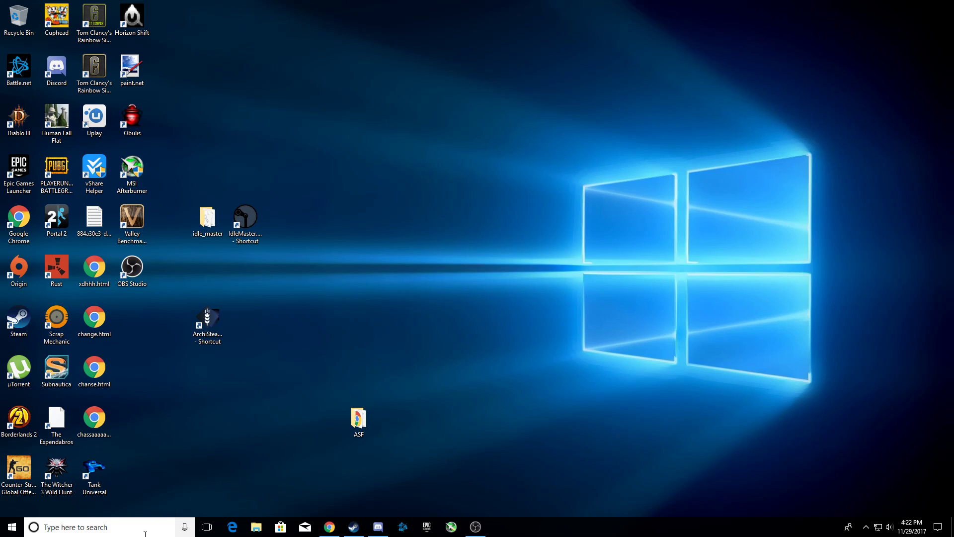
# Step: Open Control Panel and go through Ease of Access Center to the Set up Mouse Keys page
pyautogui.write('co')
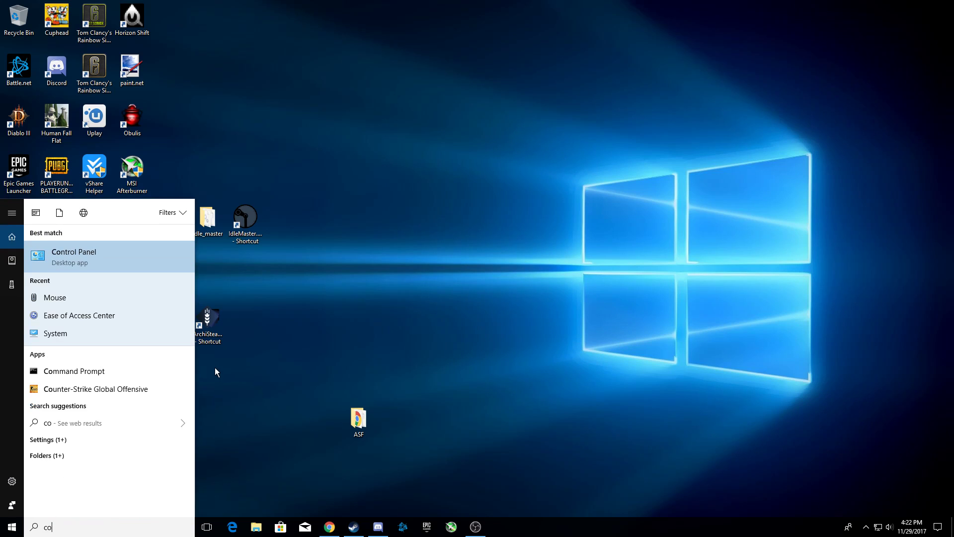
pyautogui.click(73, 251)
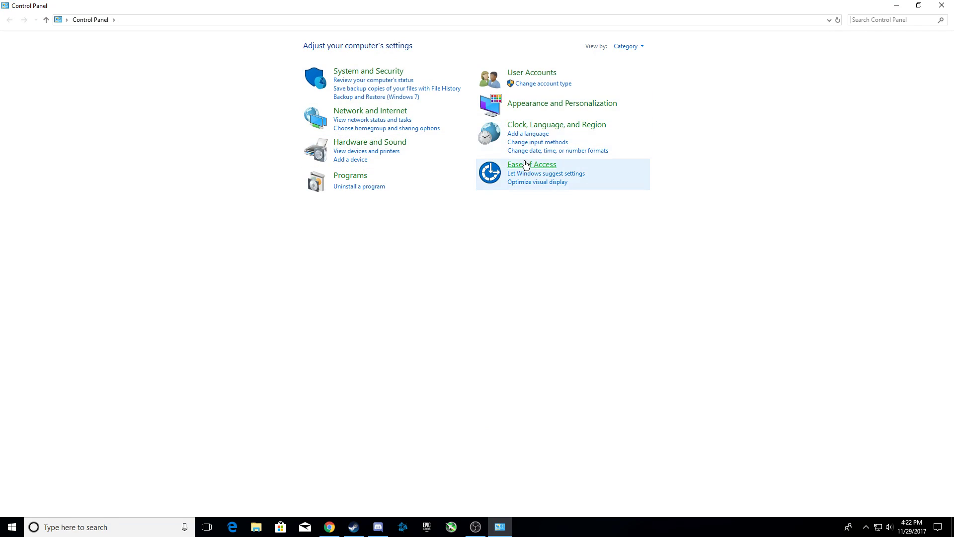
pyautogui.click(531, 164)
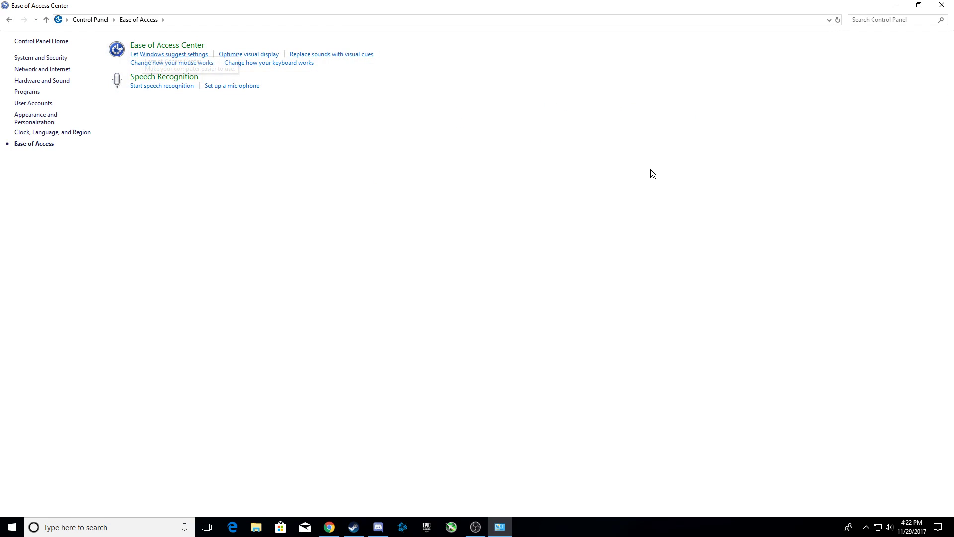
pyautogui.click(167, 45)
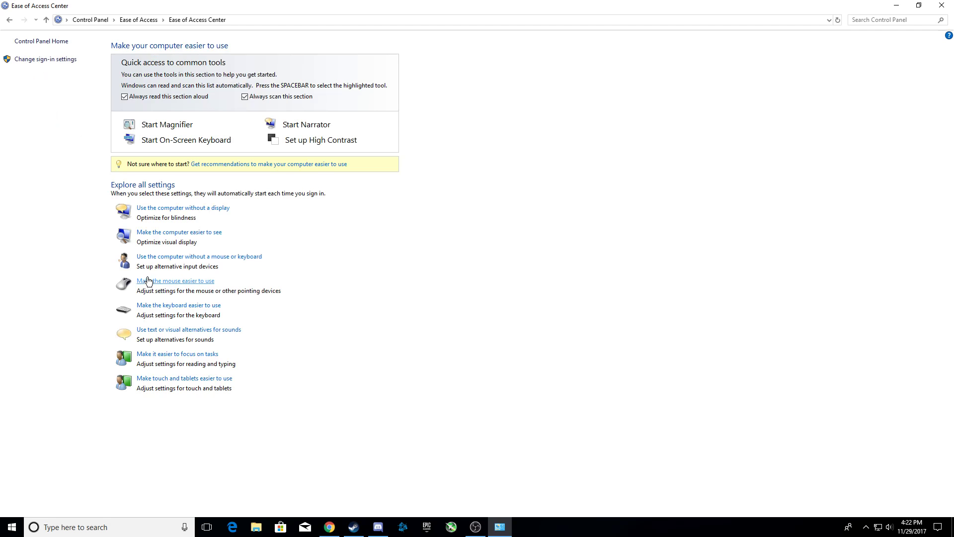
pyautogui.click(175, 280)
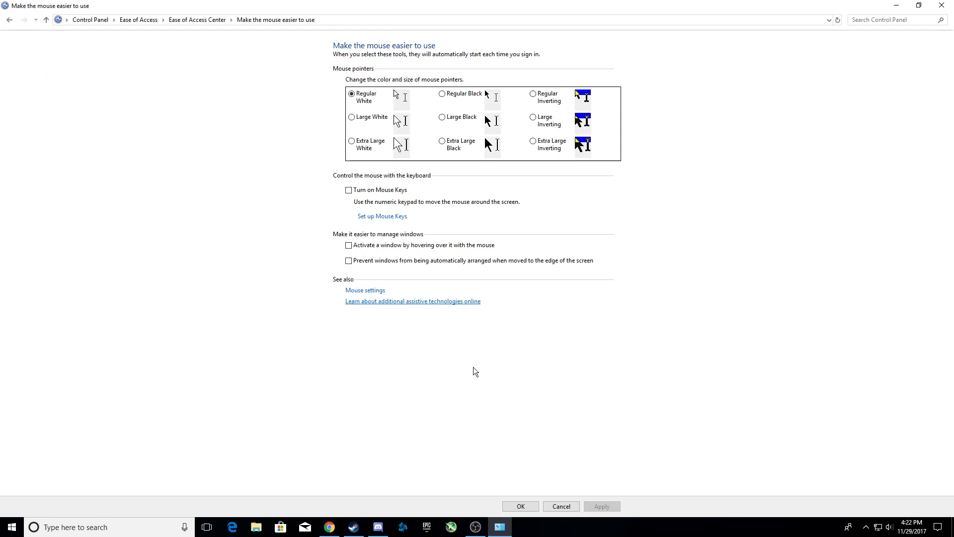
pyautogui.click(382, 216)
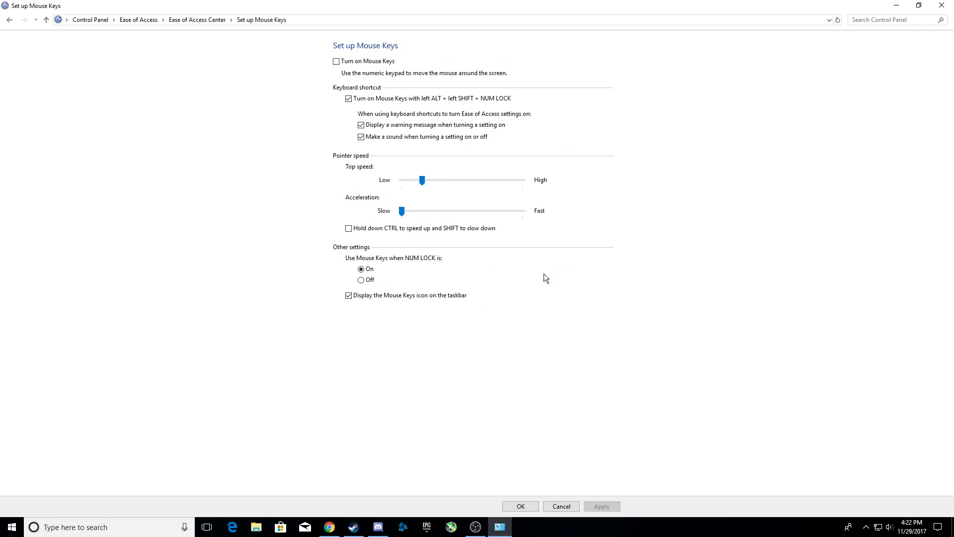
# Step: Move the Mouse Keys acceleration slider toward Fast and back to Slow, then close Control Panel
pyautogui.moveTo(401, 211); pyautogui.dragTo(463, 211)
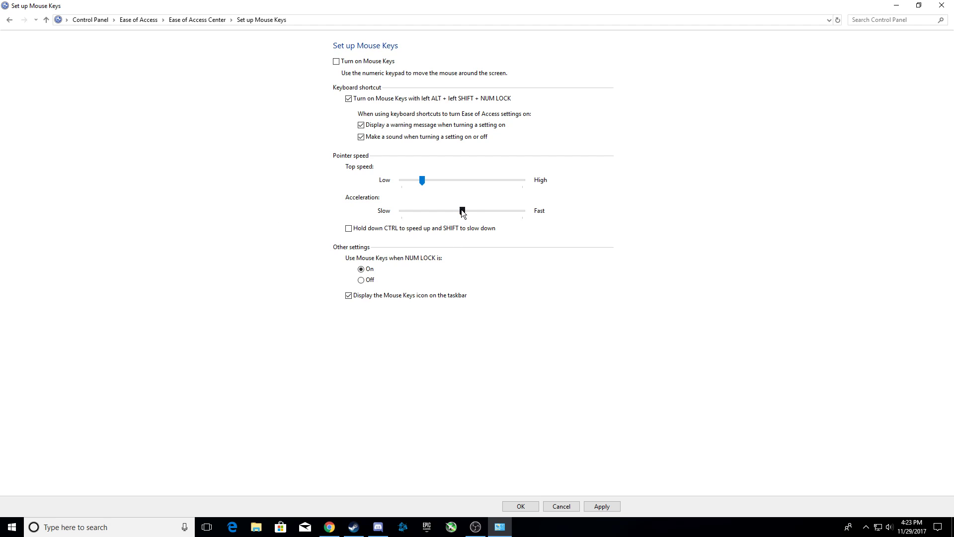
pyautogui.moveTo(461, 211); pyautogui.dragTo(402, 210)
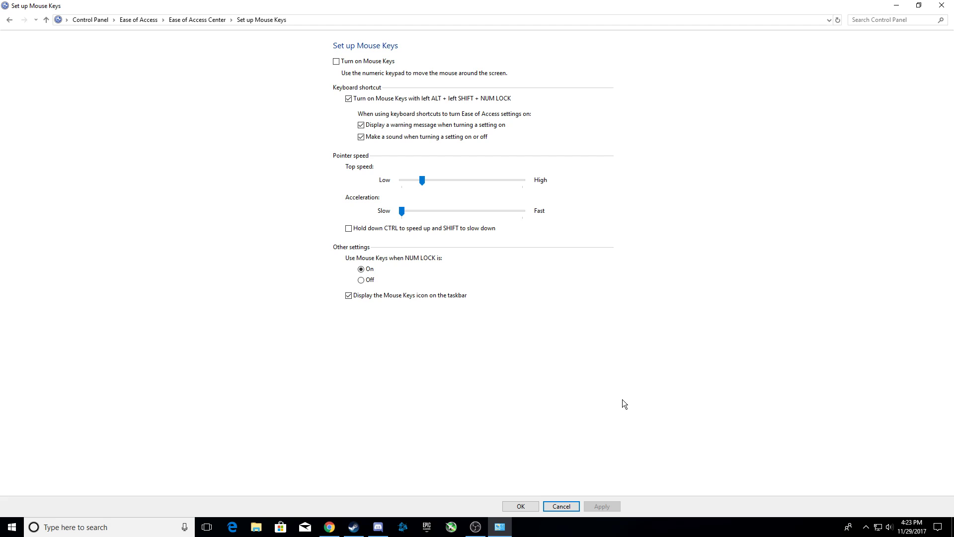
pyautogui.click(8, 20)
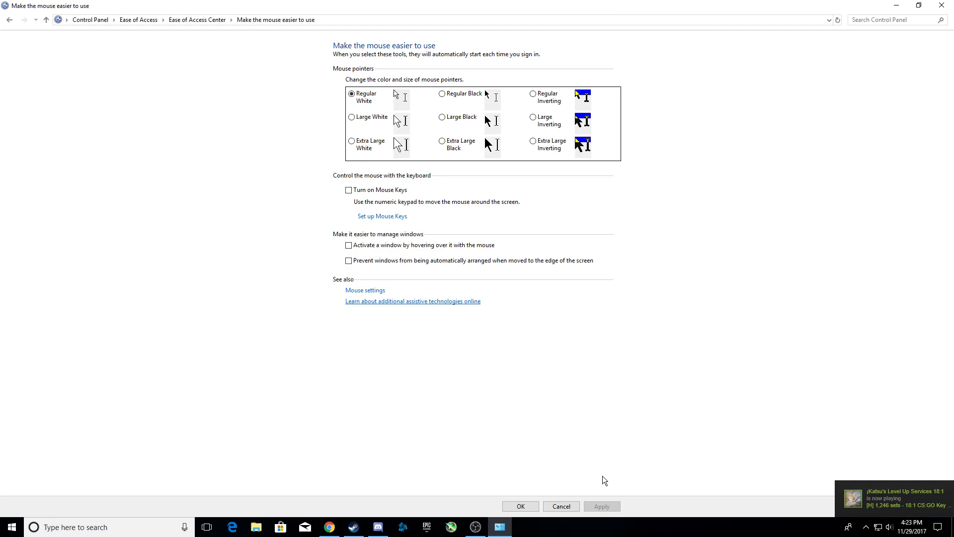
pyautogui.click(10, 20)
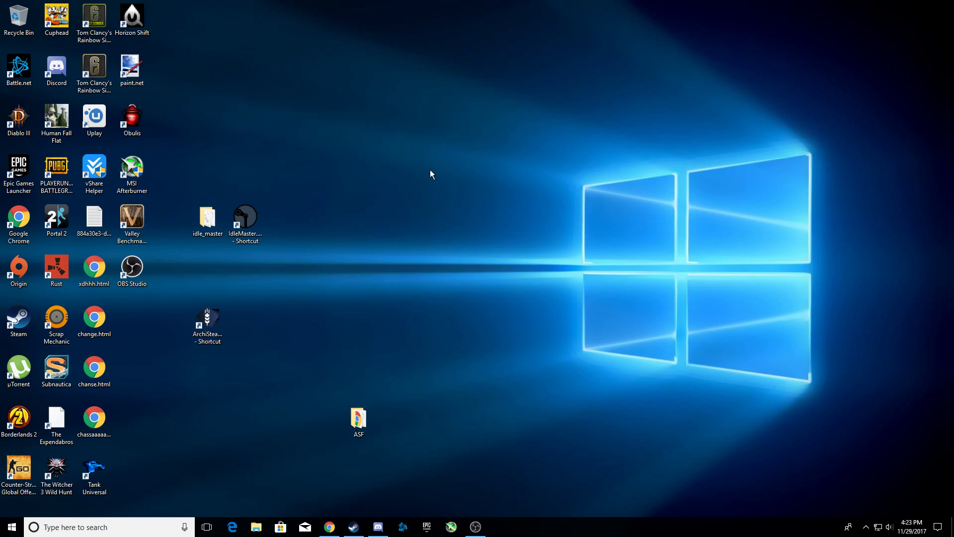
pyautogui.moveTo(379, 288)
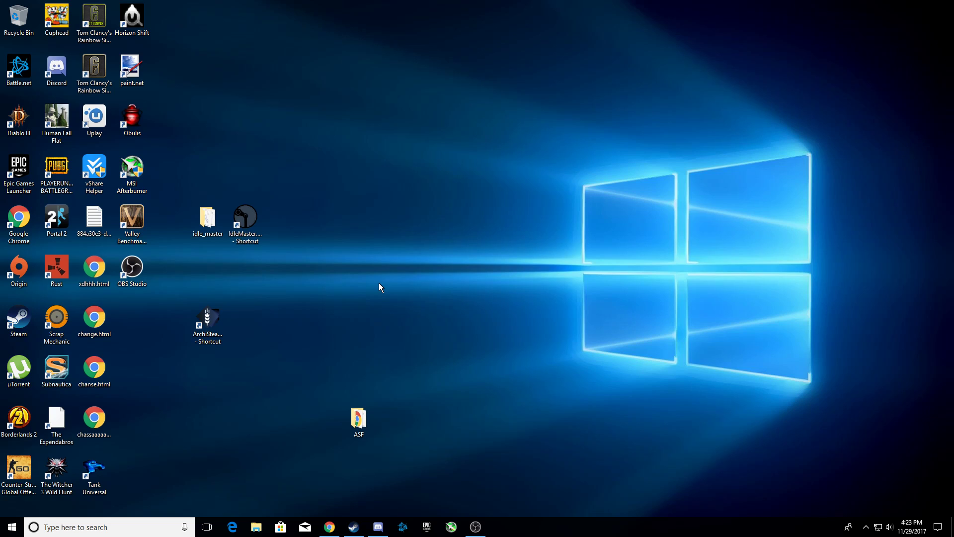
pyautogui.moveTo(420, 291)
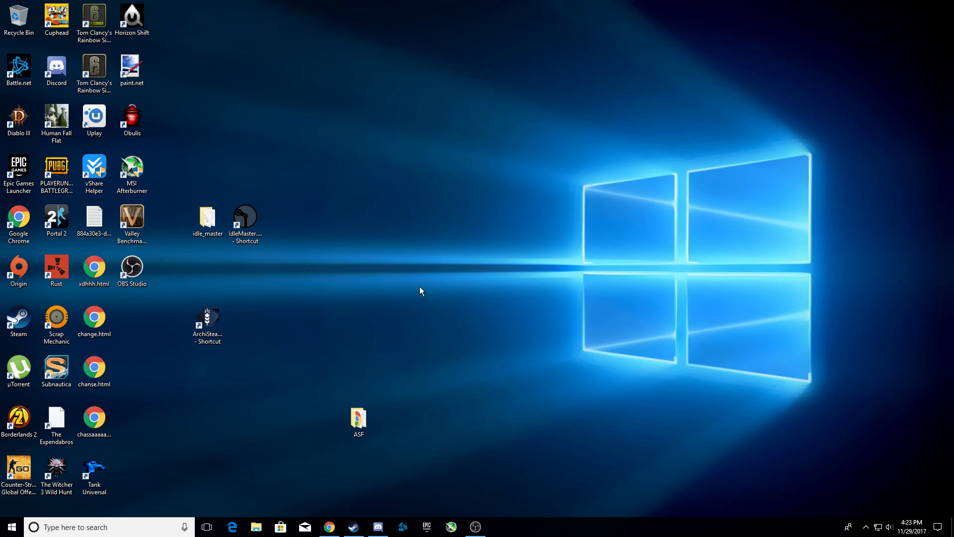